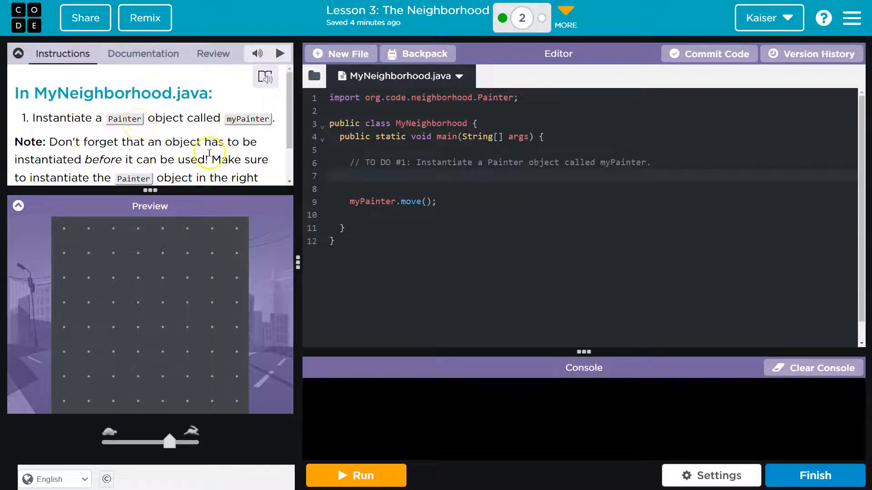
# Expand 'Show Me How' and copy the example line ClassName objectName = new ClassName();.
pyautogui.scroll(-3)
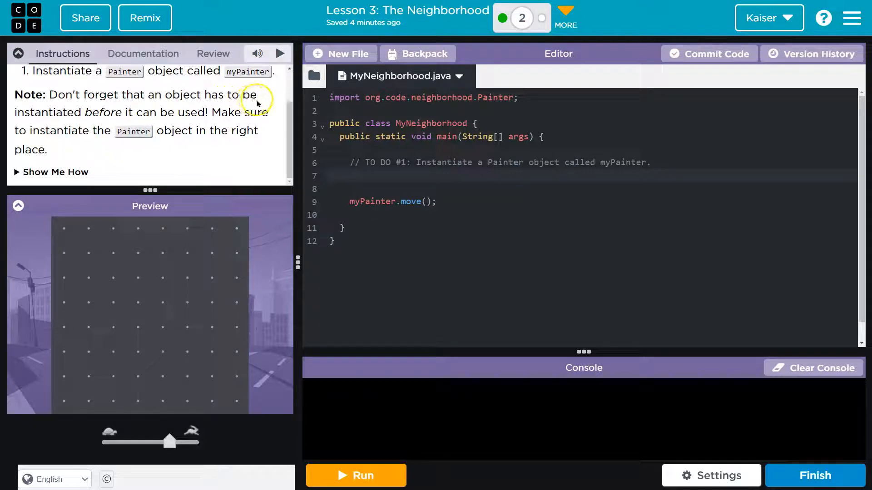
pyautogui.moveTo(191, 131)
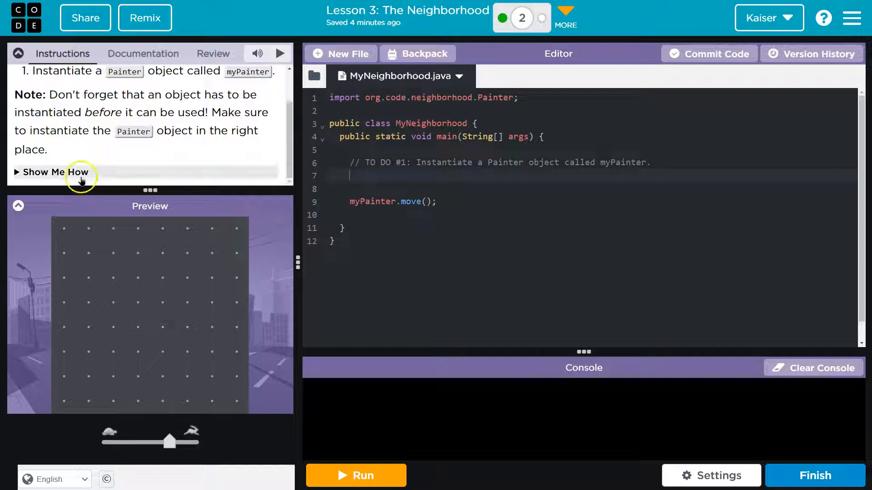
pyautogui.click(41, 172)
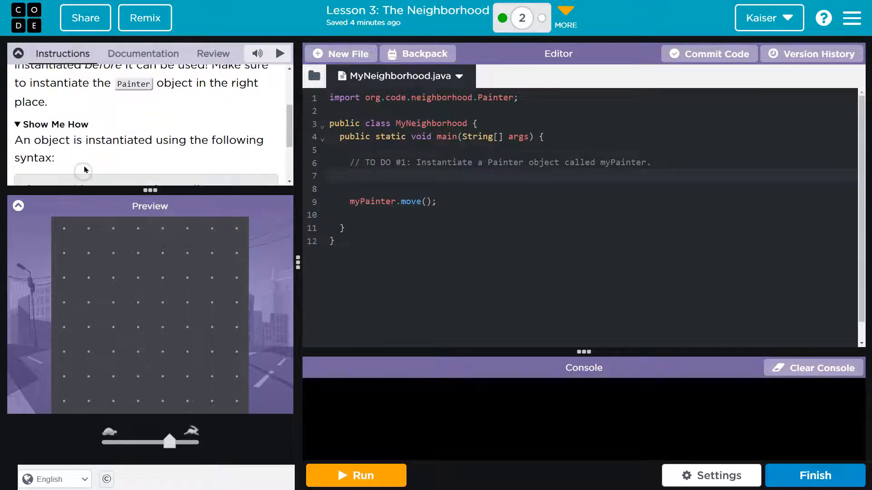
pyautogui.scroll(-3)
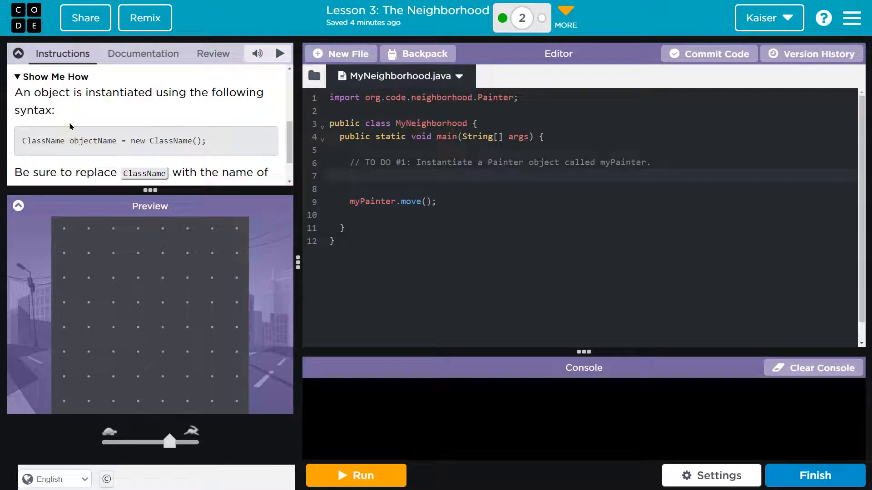
pyautogui.click(392, 175)
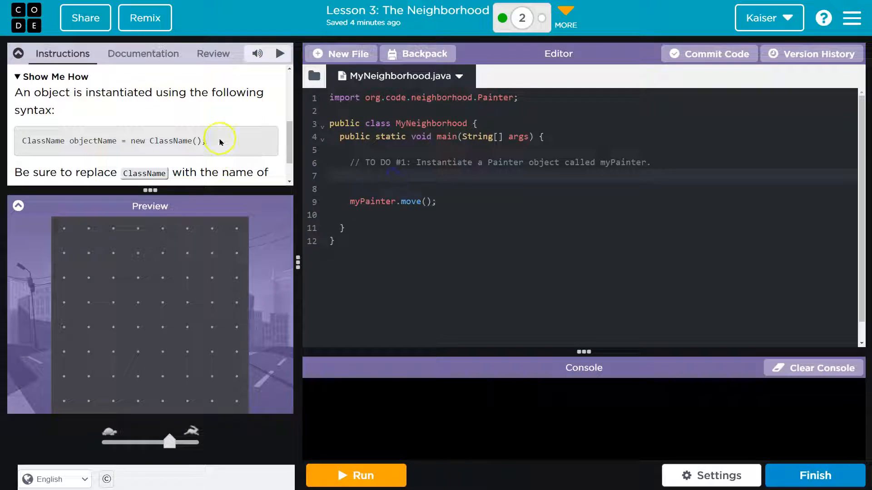
pyautogui.rightClick(54, 141)
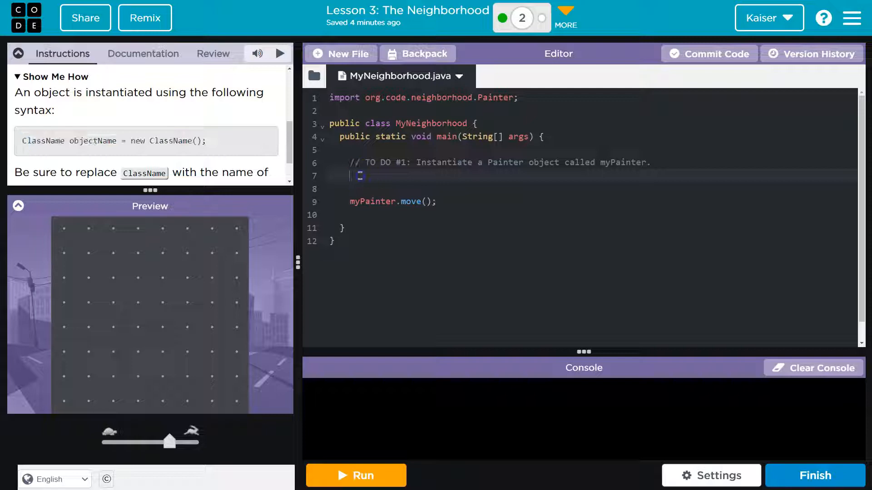
# Paste ClassName objectName = new ClassName(); on line 7 and run it, getting cannot-find-symbol errors.
pyautogui.write('ClassName objectName = new ClassName();')
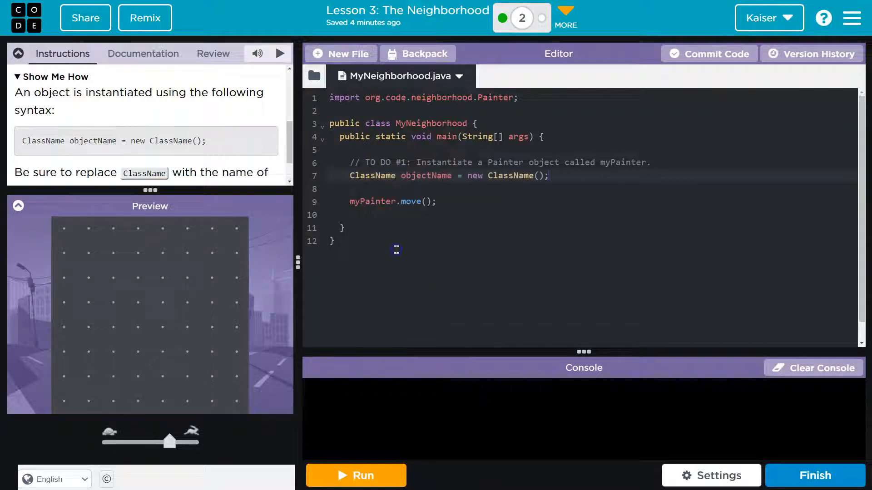
pyautogui.click(356, 488)
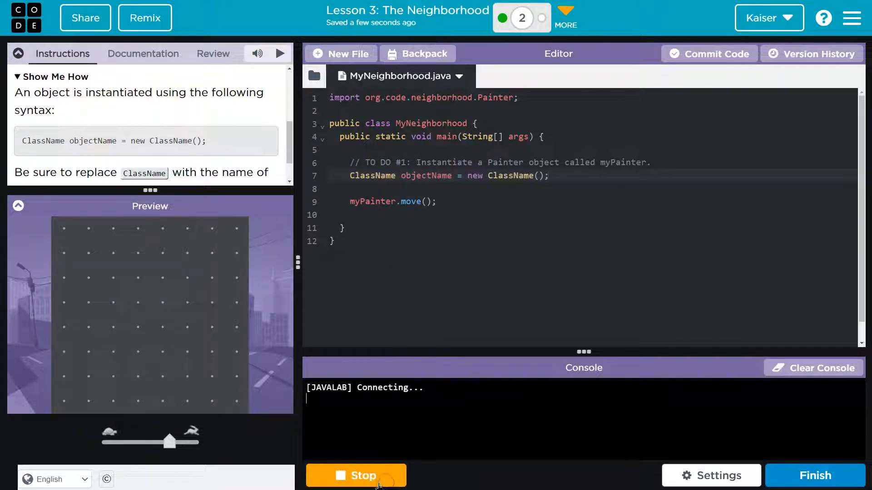
pyautogui.click(356, 476)
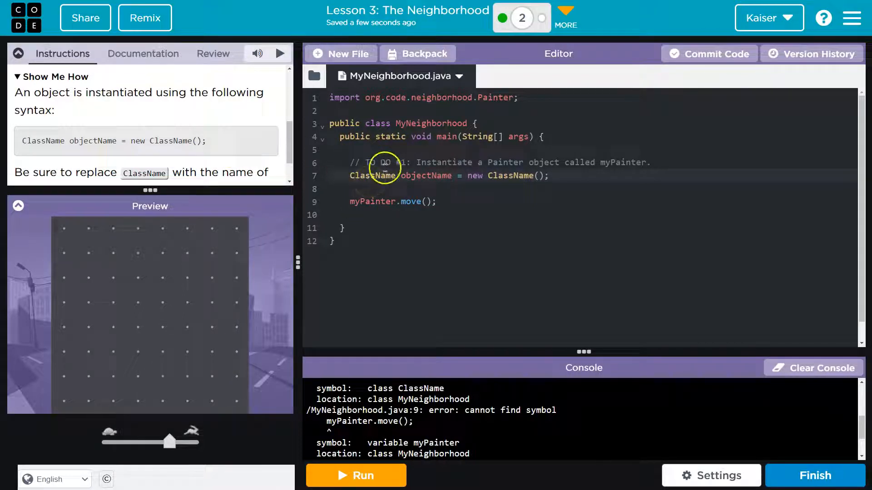
# Inspect the ClassName placeholder on line 7 and collapse the 'Show Me How' hint.
pyautogui.doubleClick(372, 176)
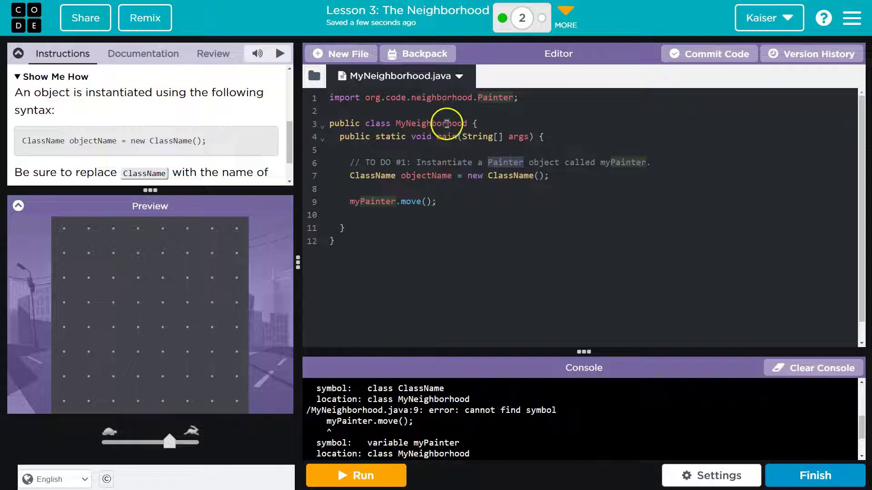
pyautogui.moveTo(474, 175)
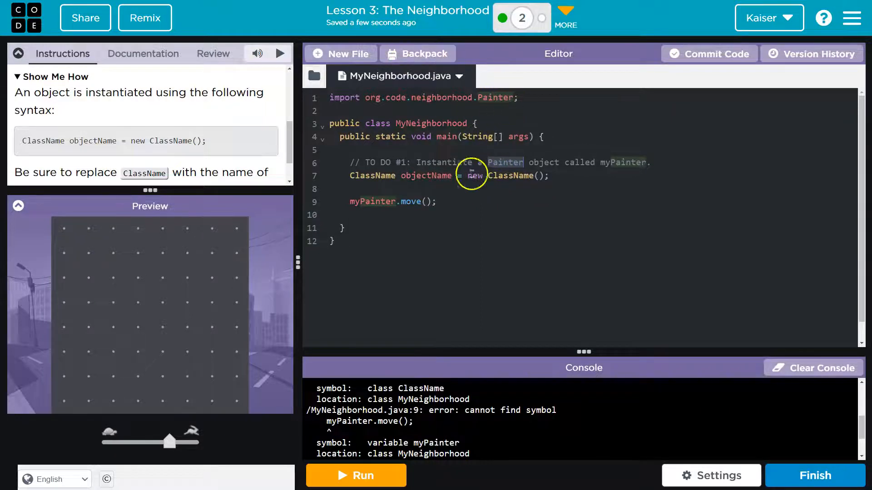
pyautogui.moveTo(479, 84)
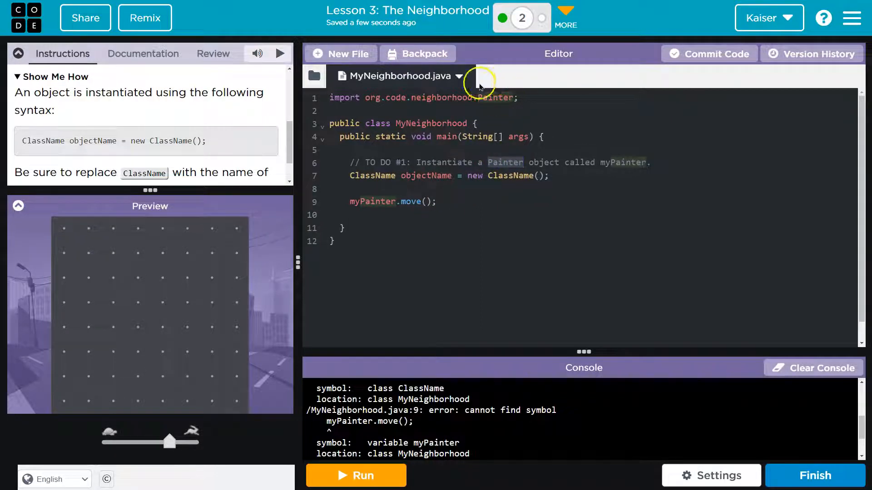
pyautogui.doubleClick(504, 161)
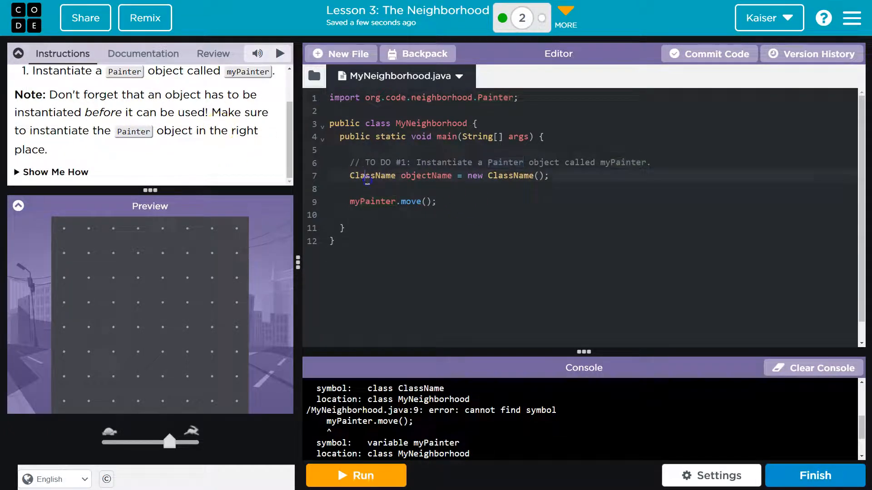
# Replace the placeholders so line 7 reads Painter myPainter = new Painter();.
pyautogui.doubleClick(373, 177)
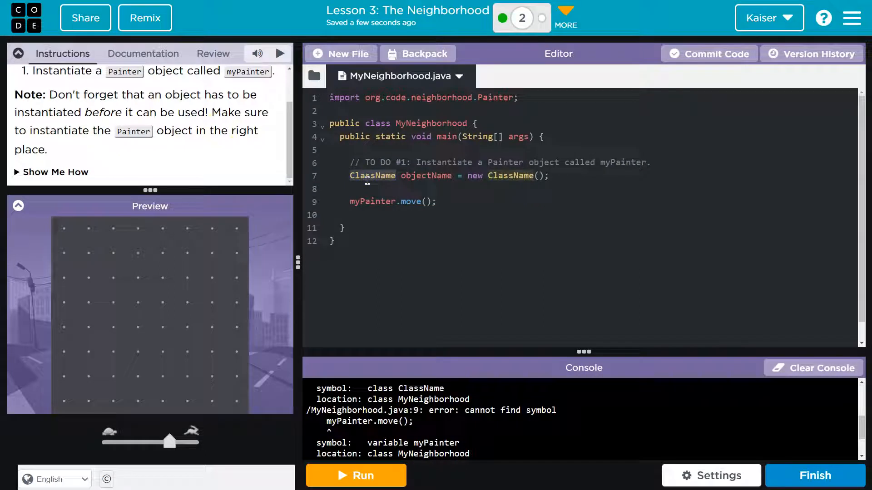
pyautogui.write('P')
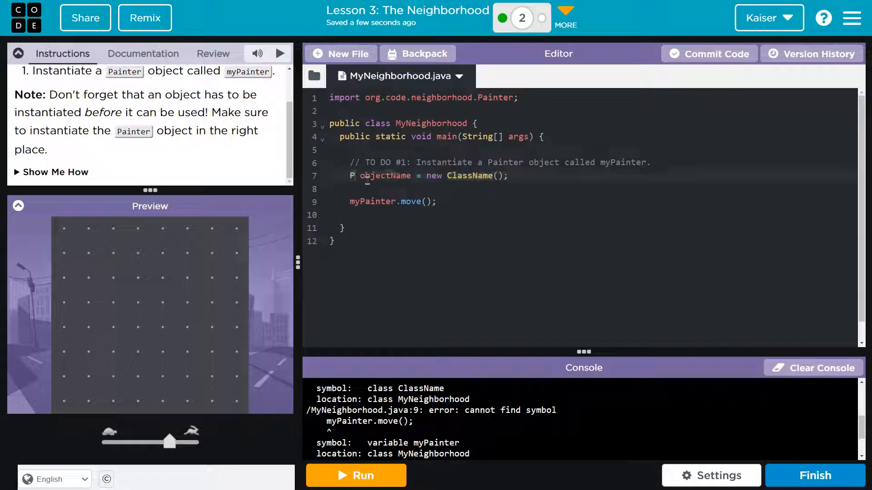
pyautogui.write('ainter')
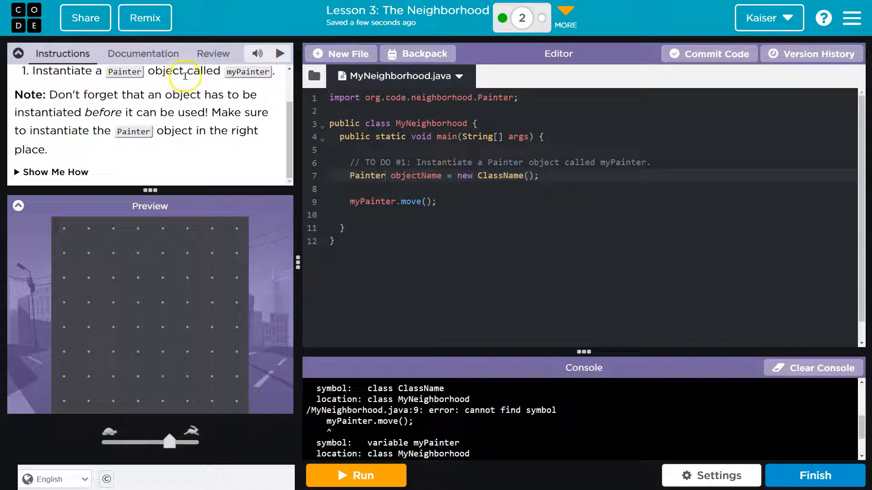
pyautogui.moveTo(247, 72)
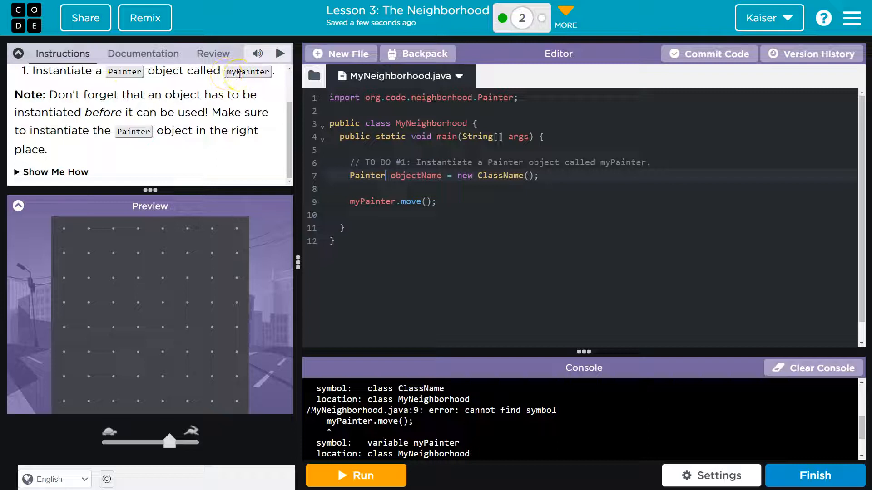
pyautogui.doubleClick(416, 176)
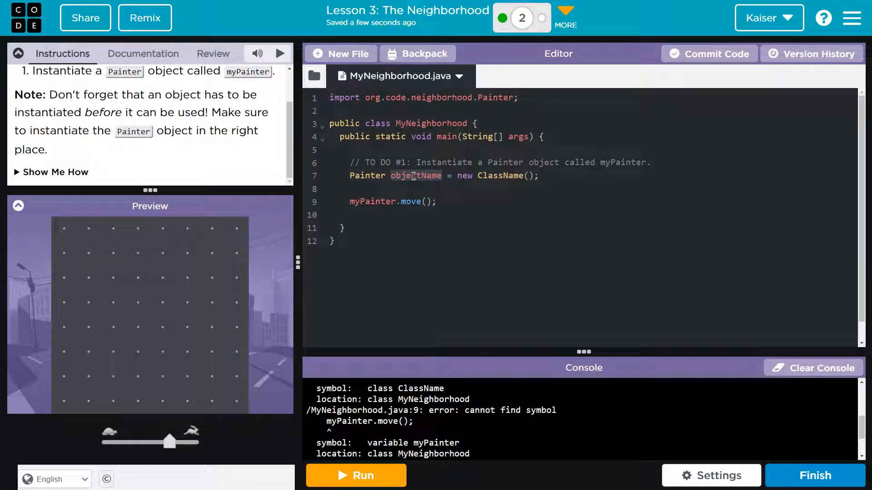
pyautogui.write('myPainter')
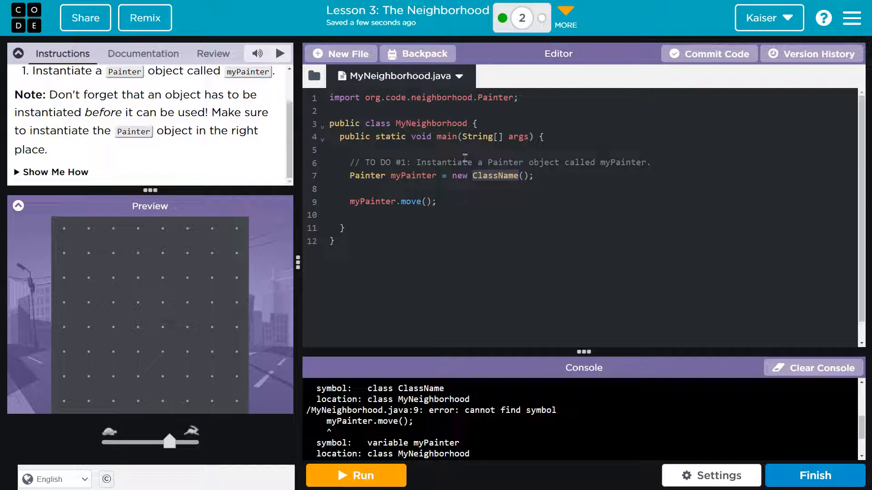
pyautogui.write('Painter')
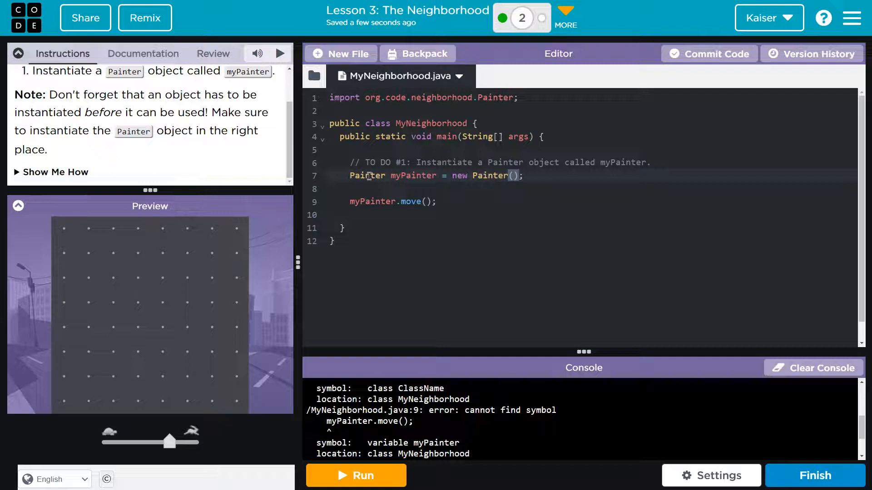
# Check the myPainter name on line 7 and run, compiling successfully with the painter on the grid.
pyautogui.click(402, 177)
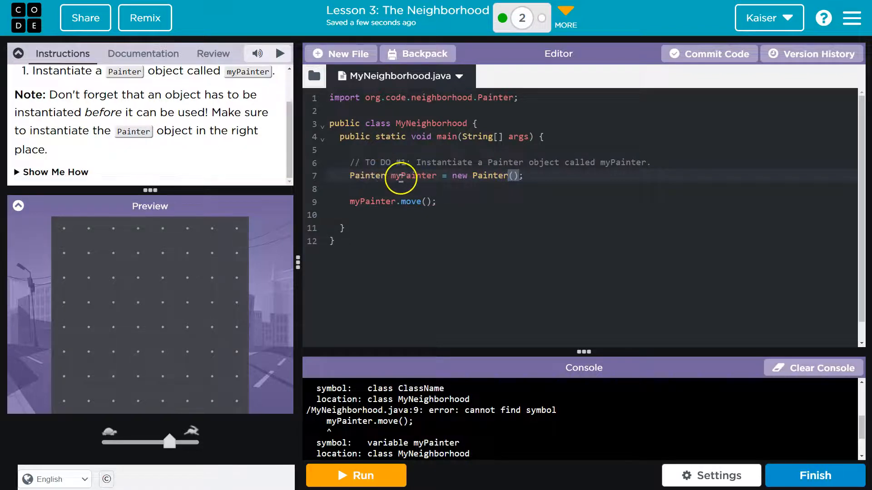
pyautogui.doubleClick(412, 176)
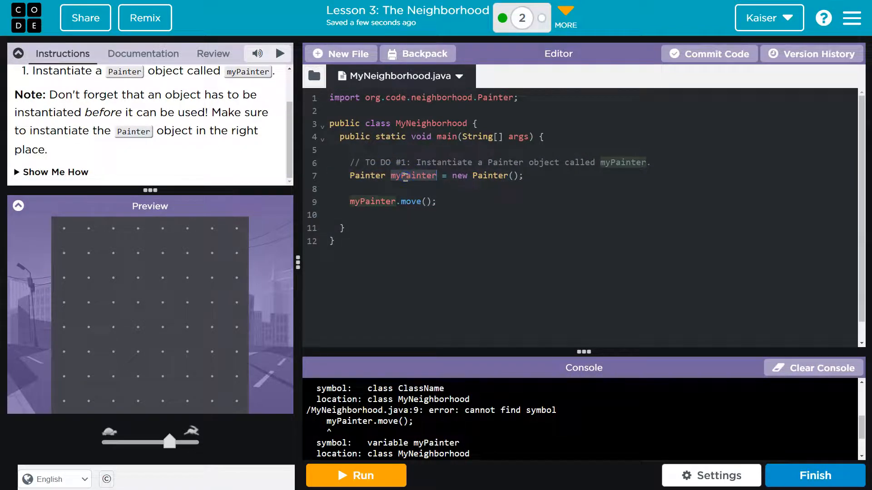
pyautogui.write('fre')
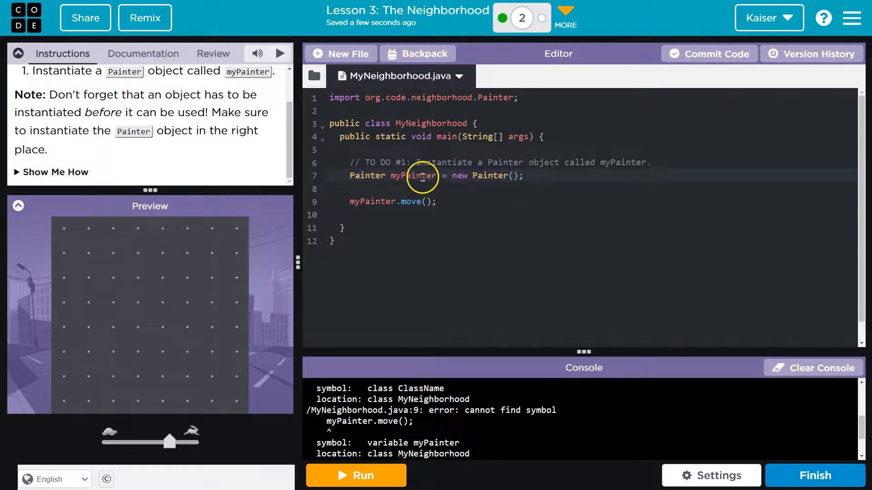
pyautogui.moveTo(497, 176)
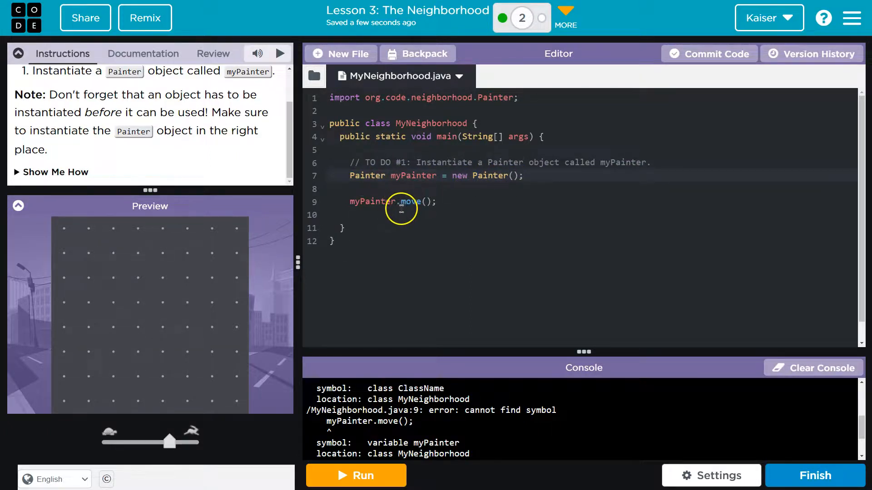
pyautogui.moveTo(380, 460)
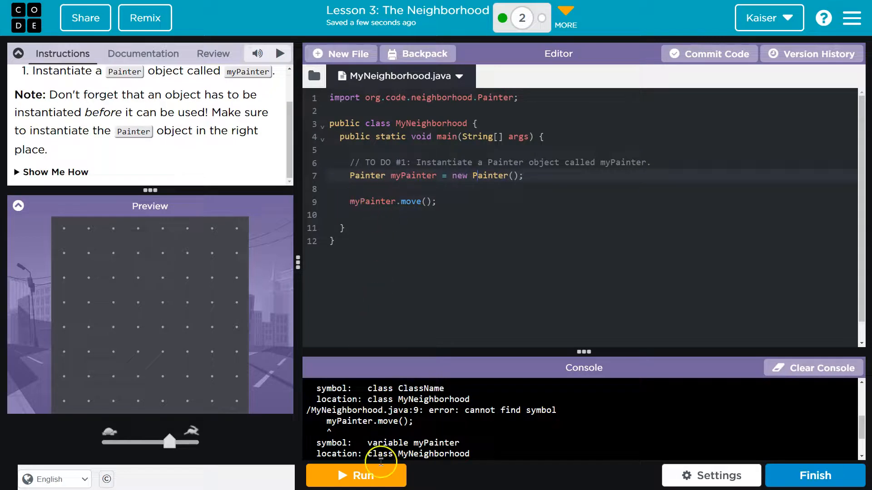
pyautogui.click(356, 476)
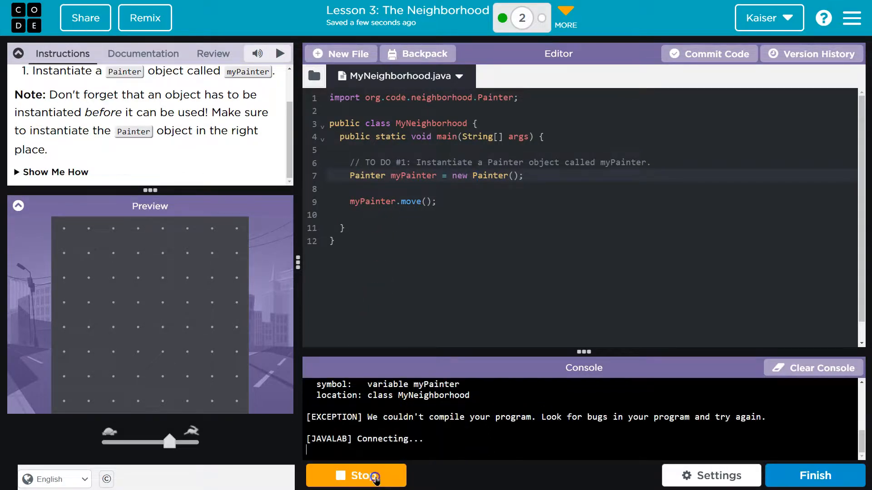
pyautogui.click(356, 476)
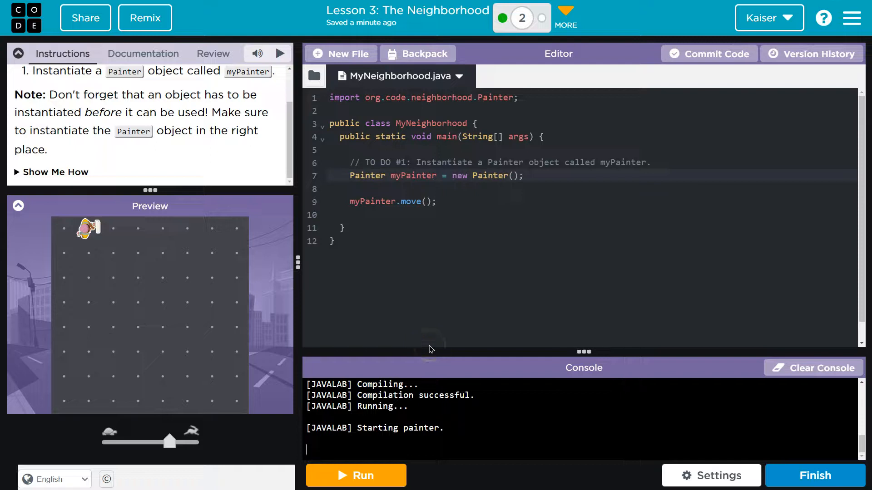